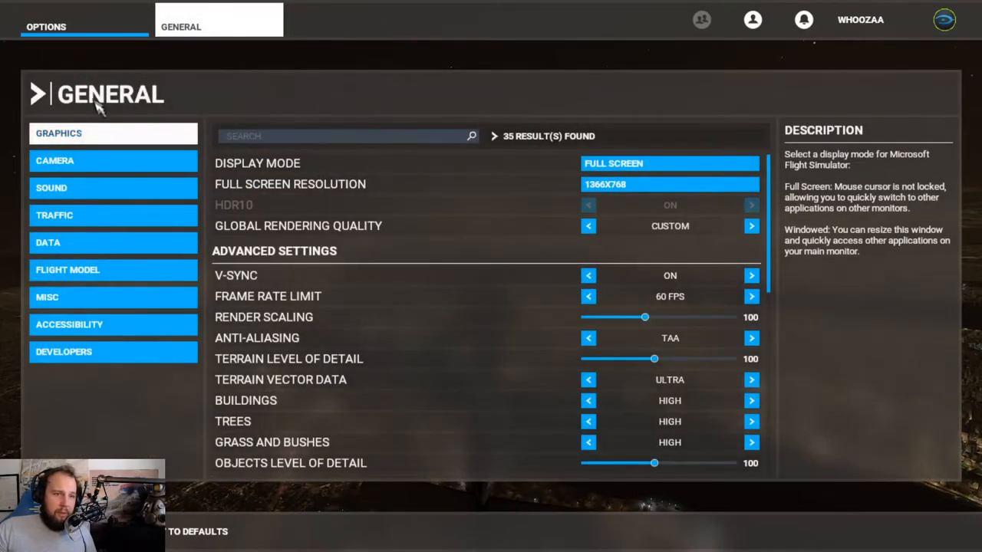
mouse_move(130, 270)
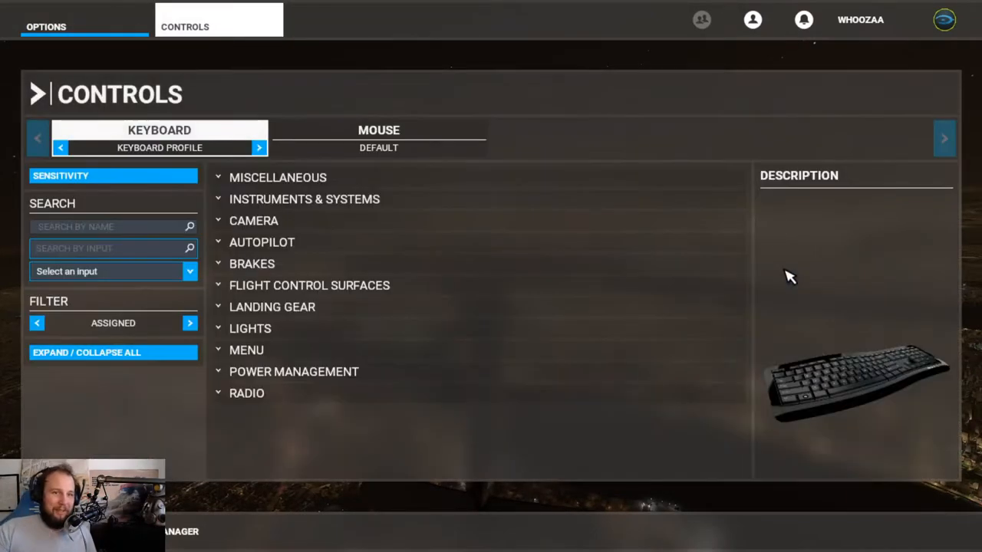
mouse_move(755, 247)
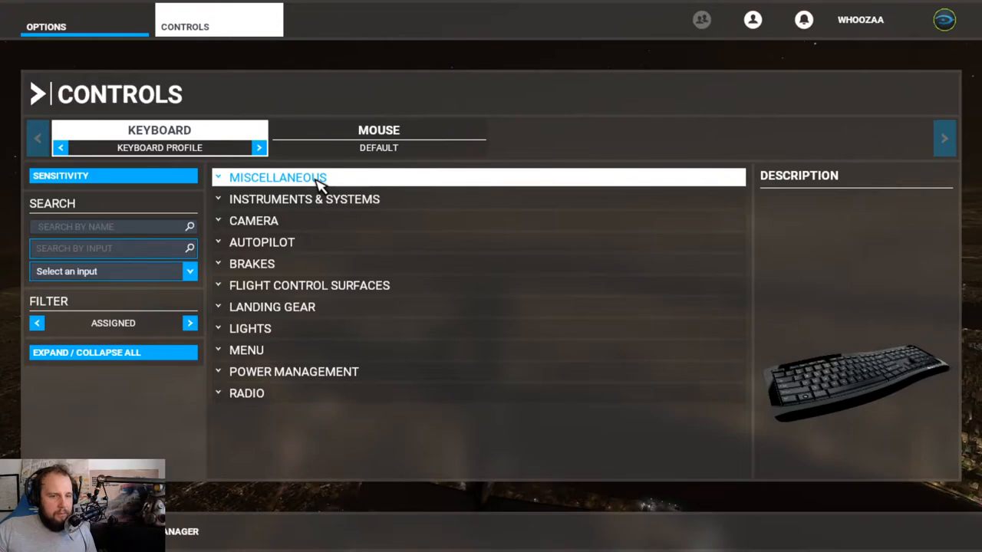
Expand Miscellaneous, then Flight Control Surfaces to show its primary, secondary and trimming groups.
left_click(277, 177)
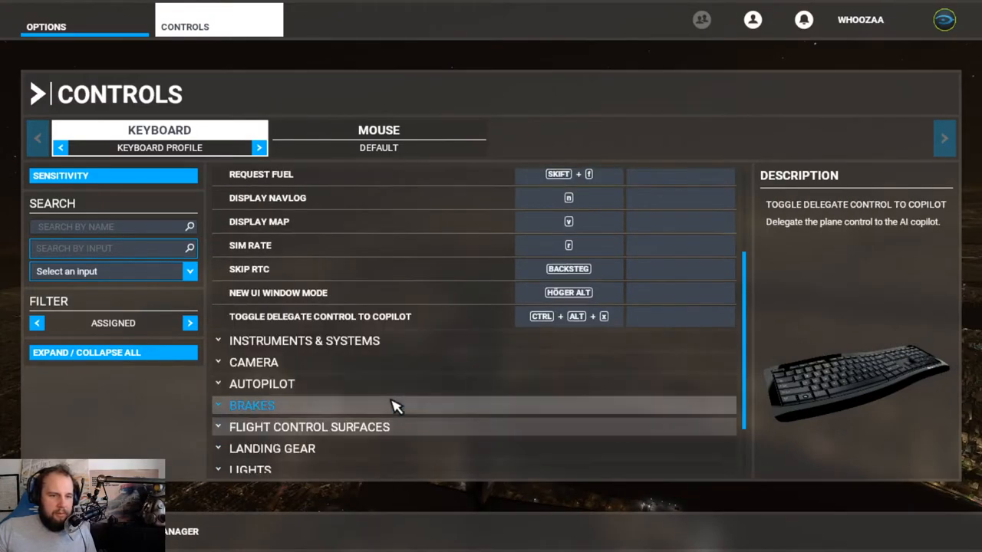
scroll("down", 3)
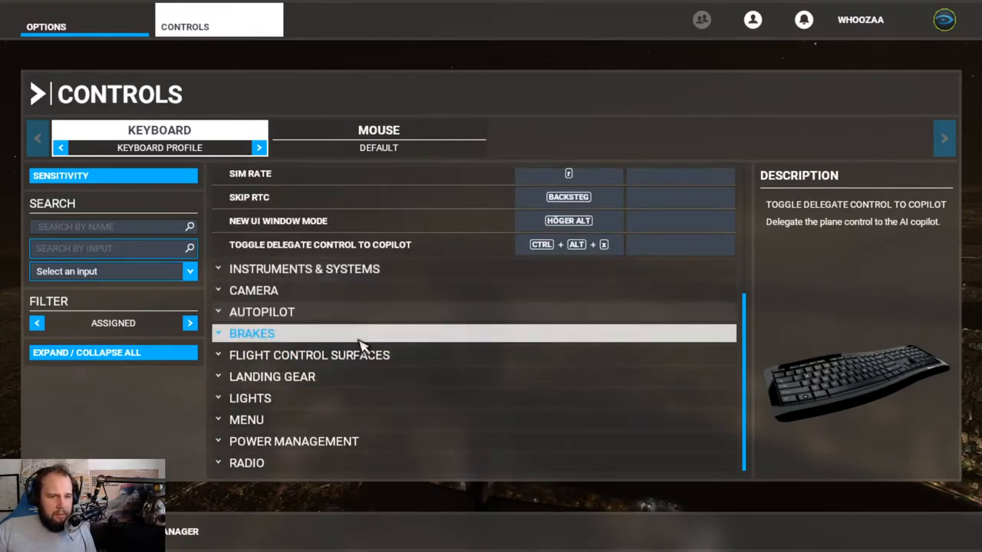
mouse_move(341, 366)
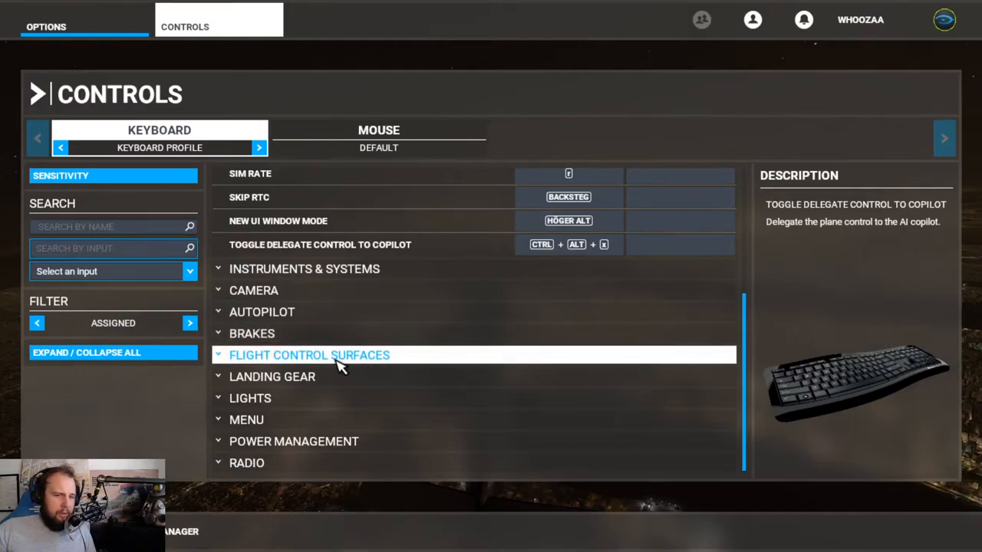
left_click(308, 355)
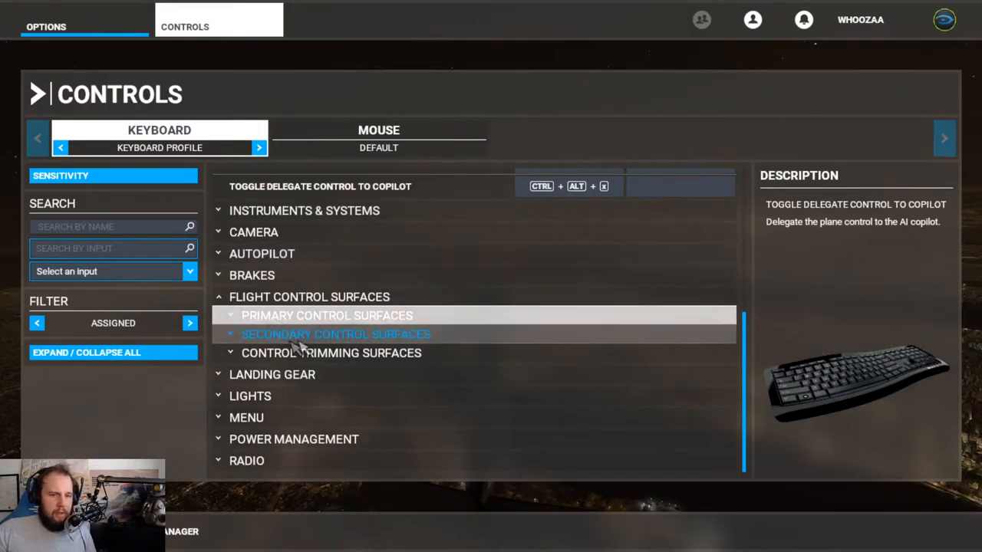
mouse_move(318, 317)
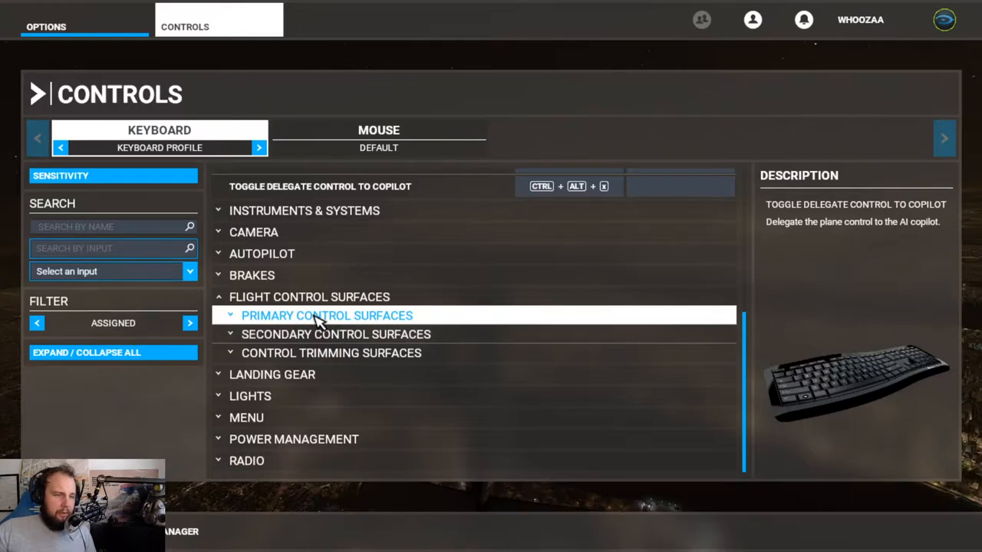
Expand Primary Control Surfaces to list aileron, elevator and rudder key bindings like NUM 4.
left_click(326, 316)
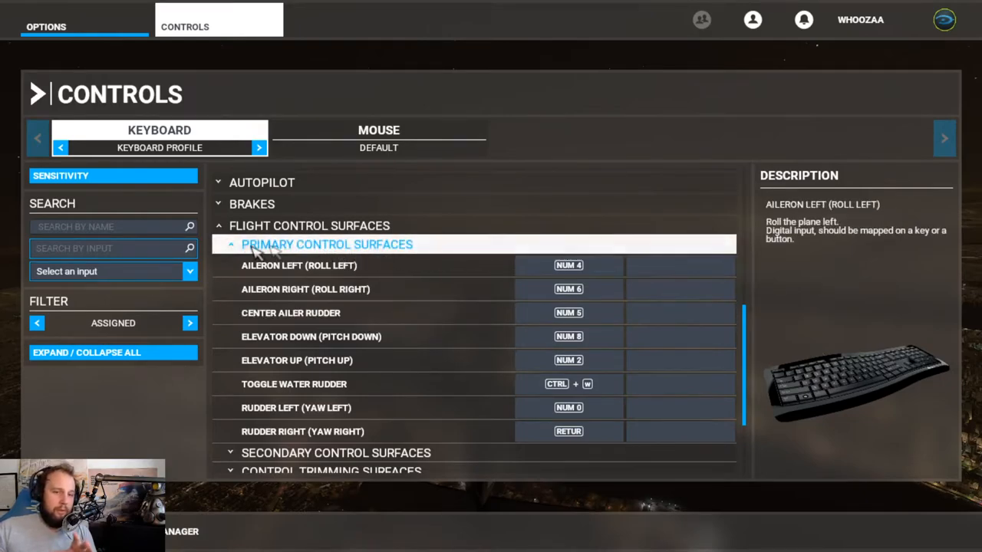
mouse_move(287, 253)
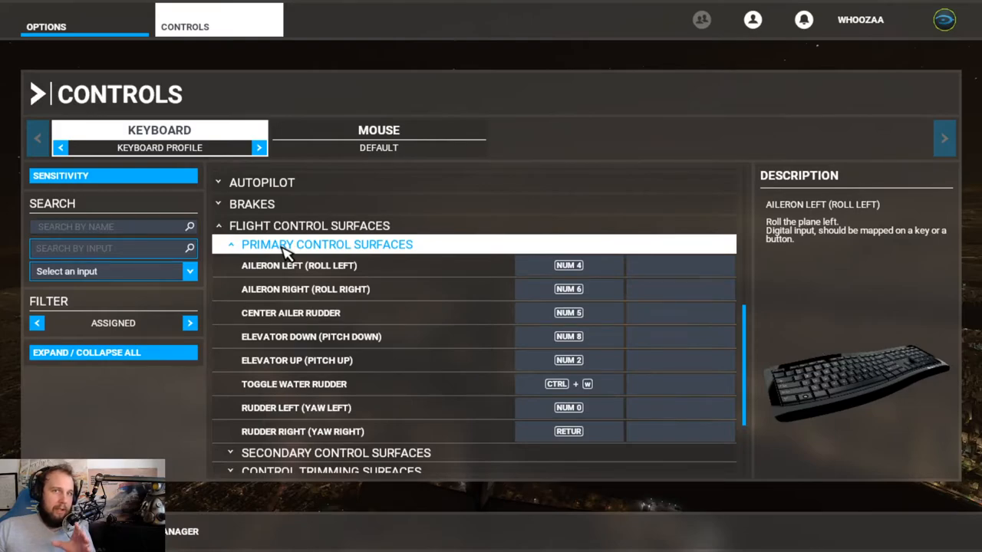
mouse_move(294, 253)
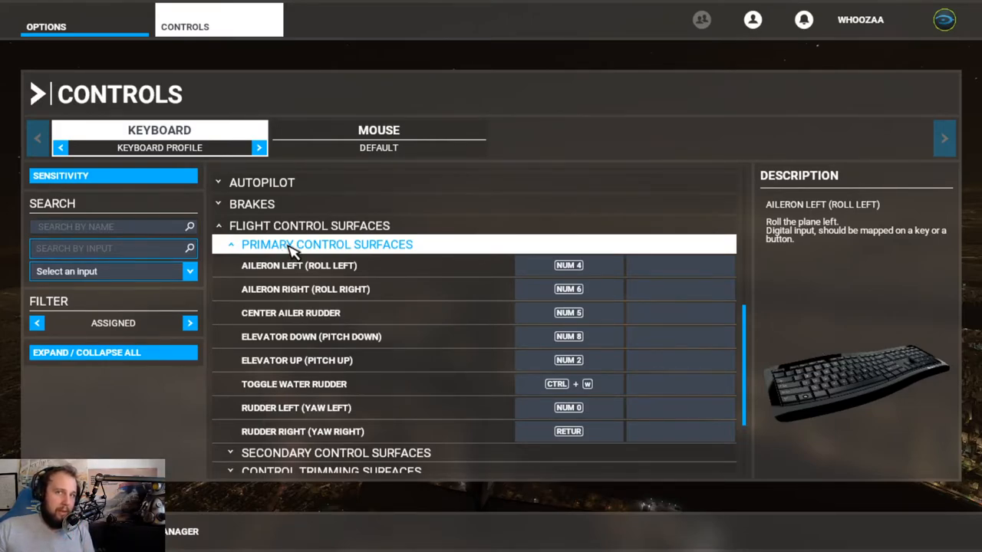
mouse_move(300, 247)
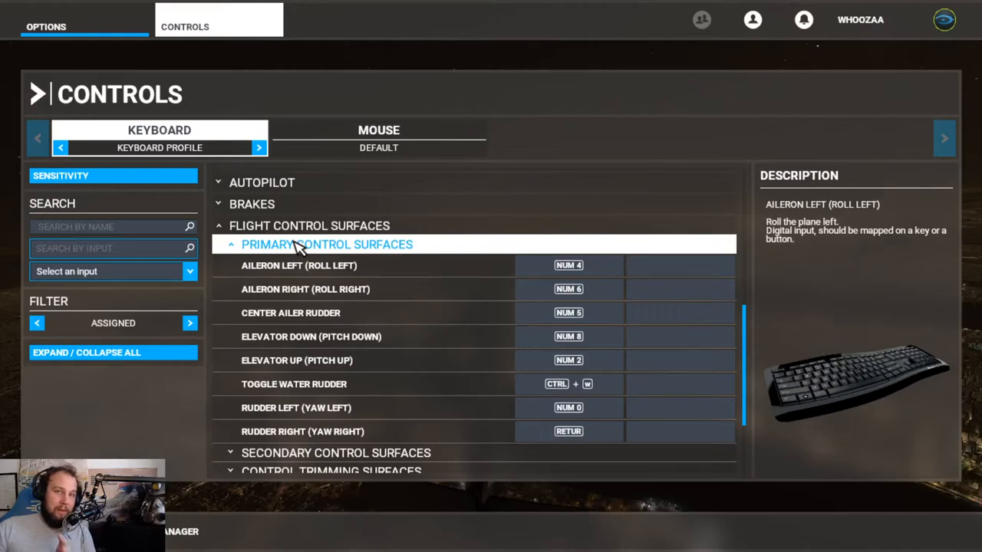
mouse_move(344, 252)
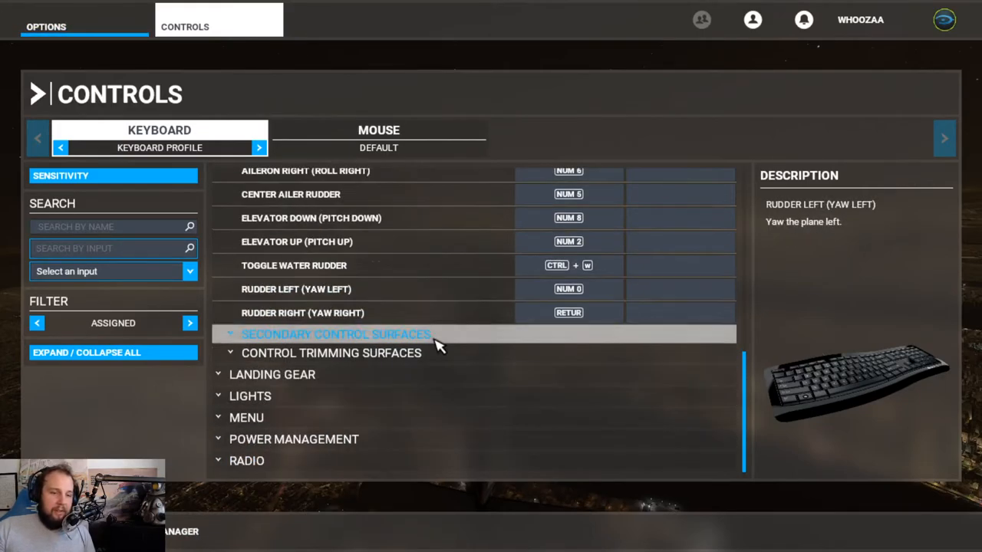
mouse_move(282, 447)
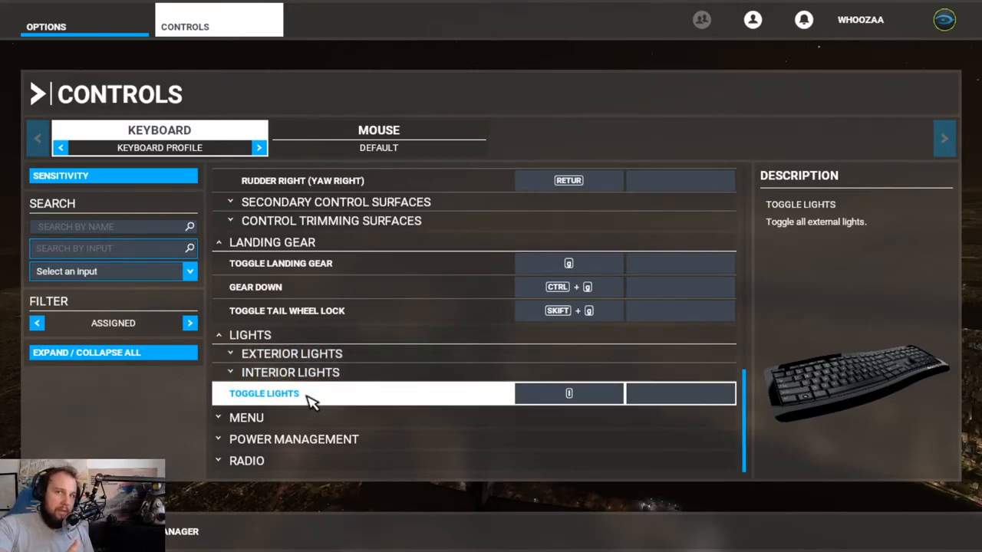
mouse_move(669, 234)
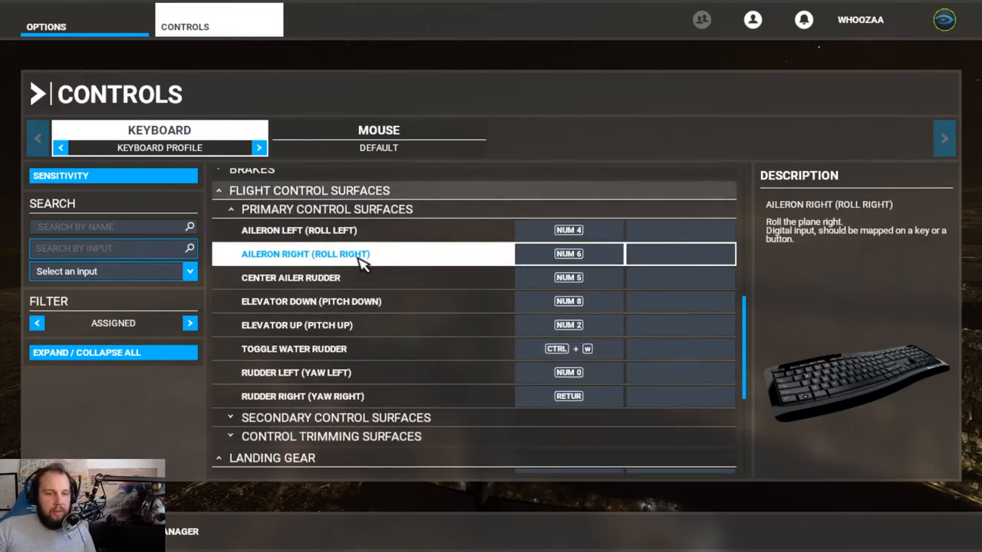
Select Aileron Right, then open the rebind prompt for Aileron Left's NUM 4 key.
left_click(309, 349)
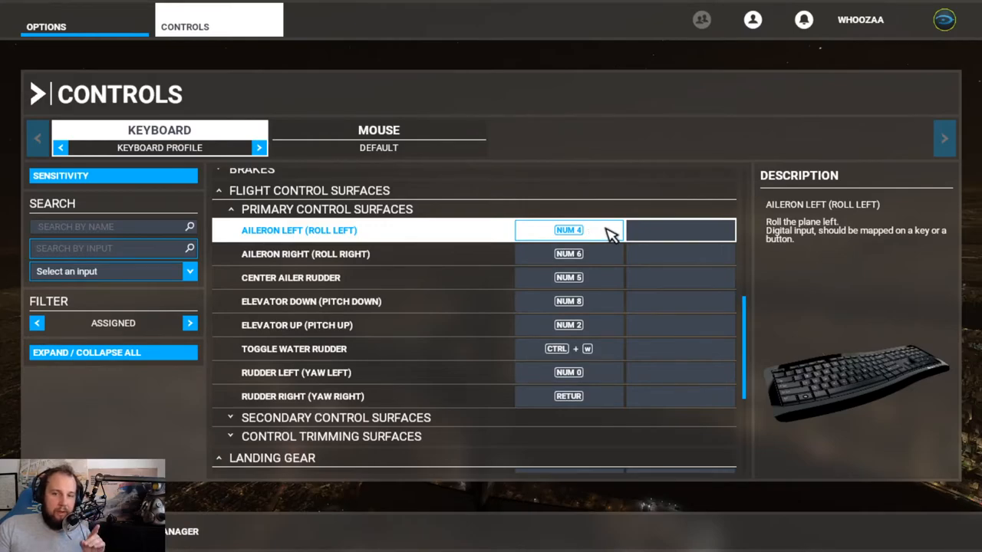
left_click(569, 230)
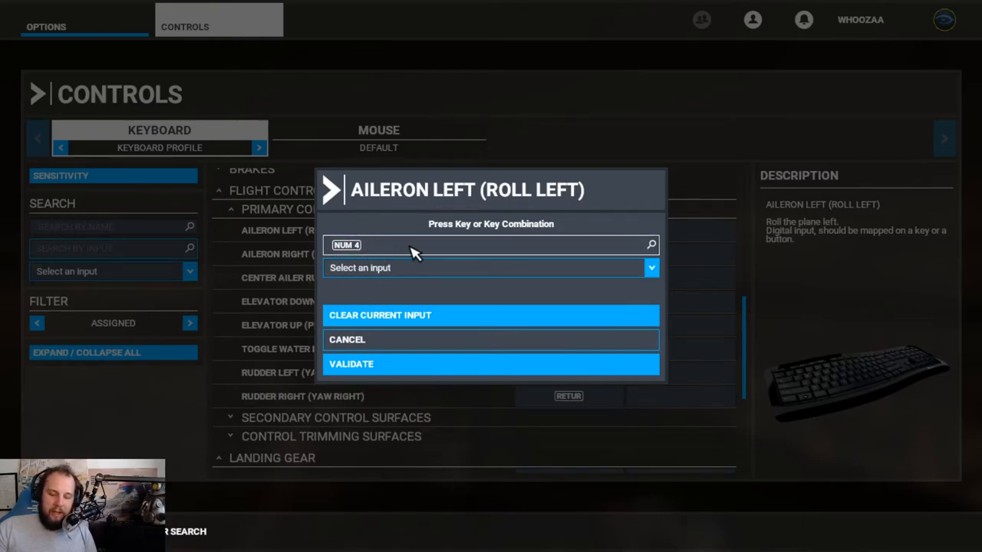
mouse_move(383, 245)
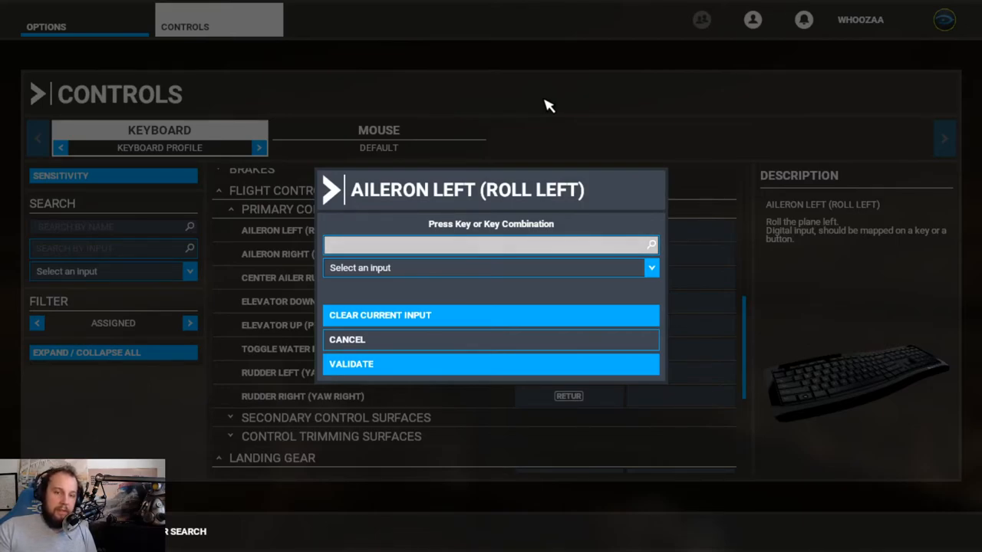
Enter NUM 4 for Aileron Left to trigger the slew and yaw drone conflict warning.
key("num4")
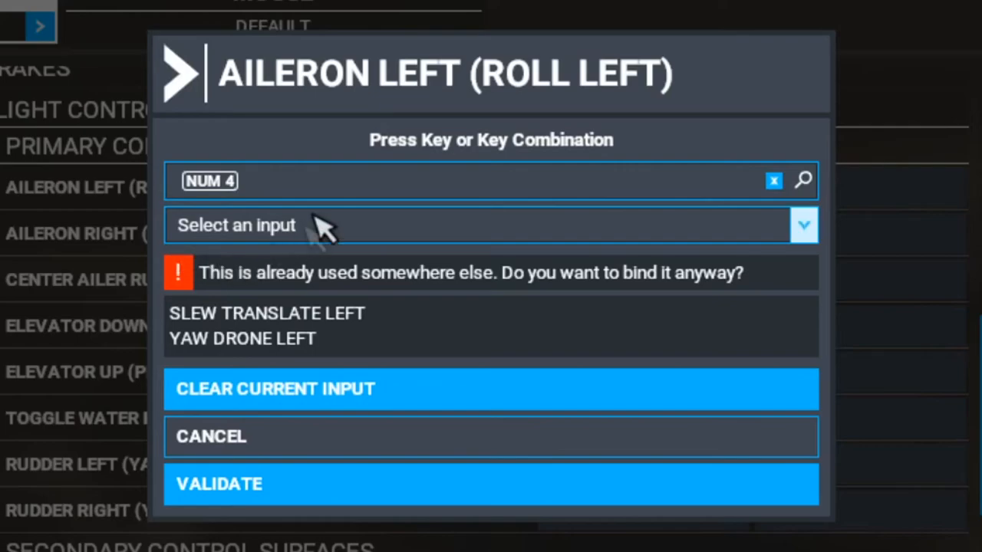
mouse_move(268, 215)
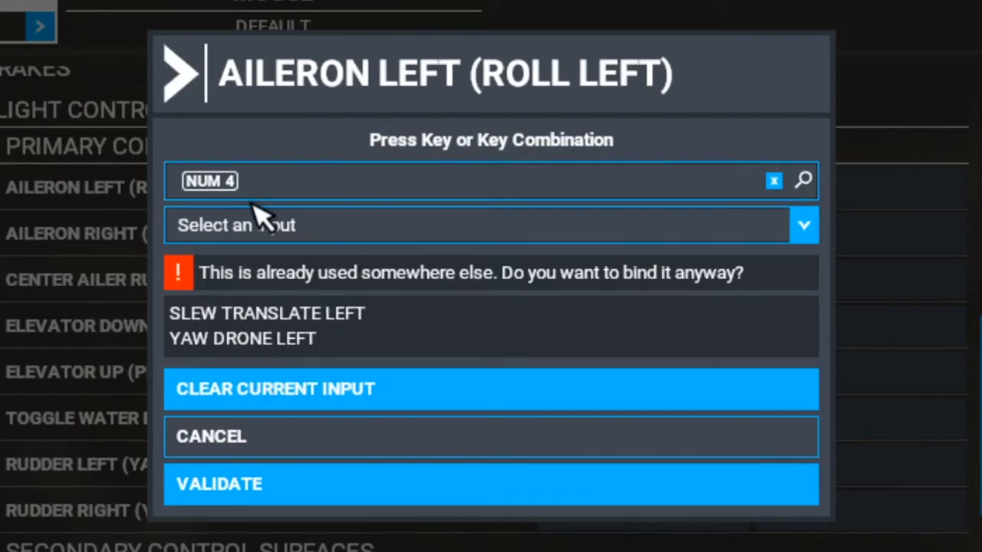
mouse_move(242, 276)
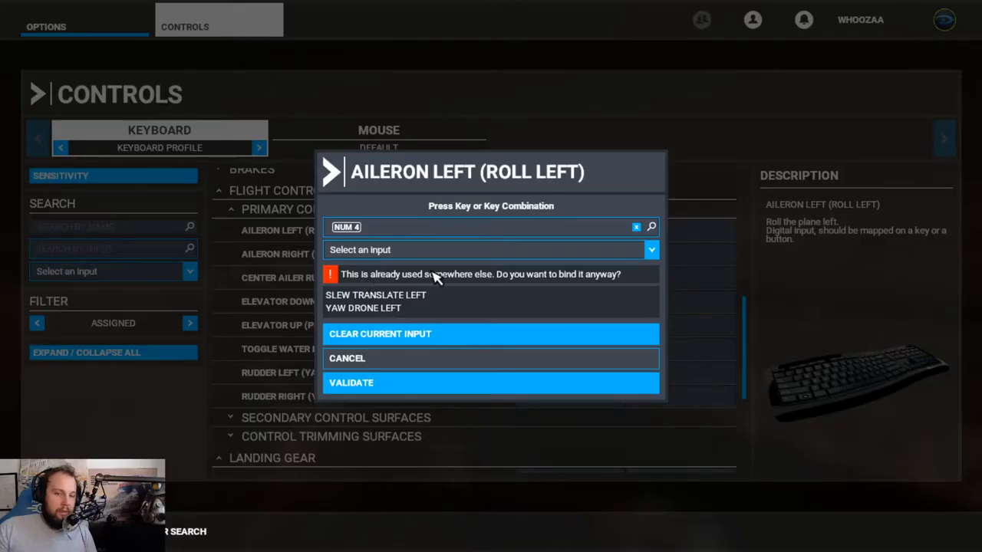
mouse_move(582, 292)
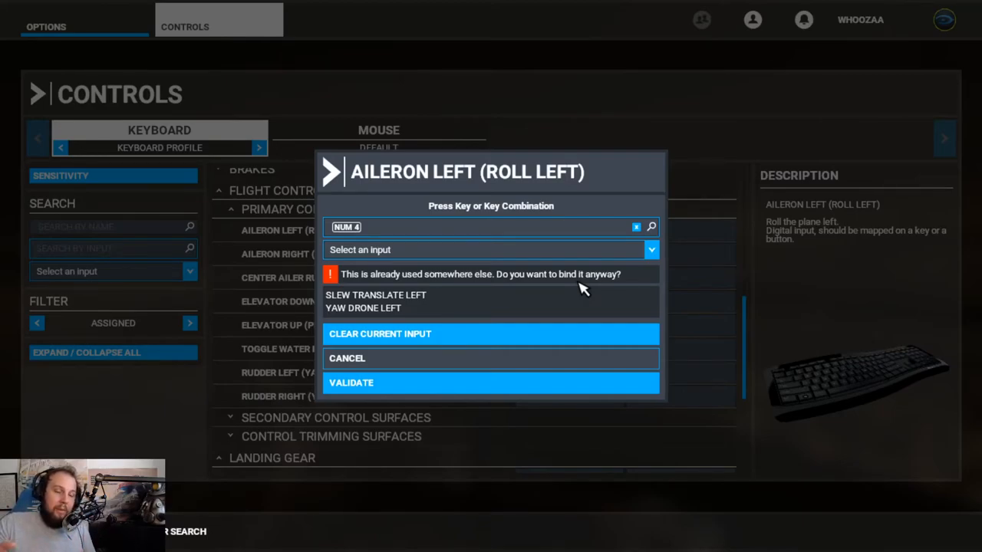
mouse_move(472, 287)
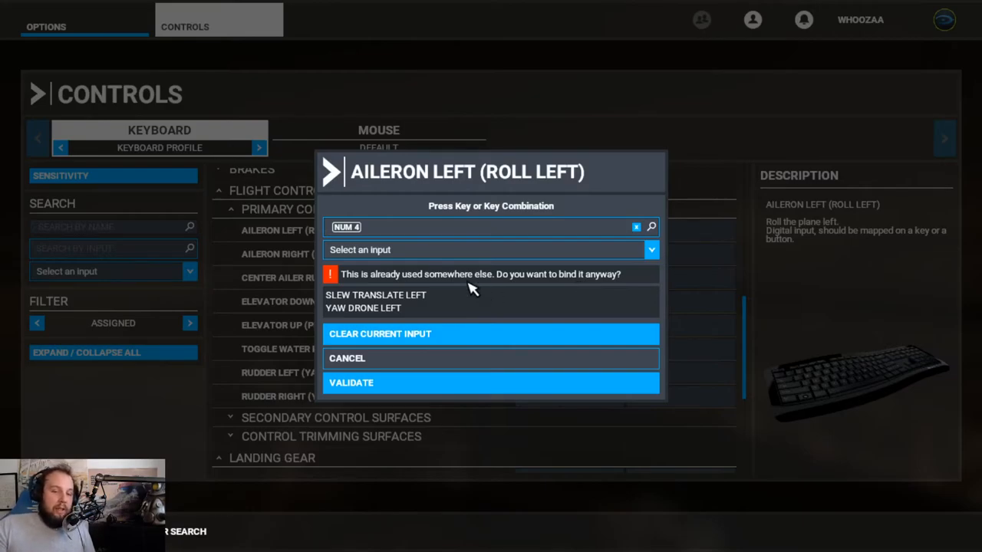
mouse_move(367, 391)
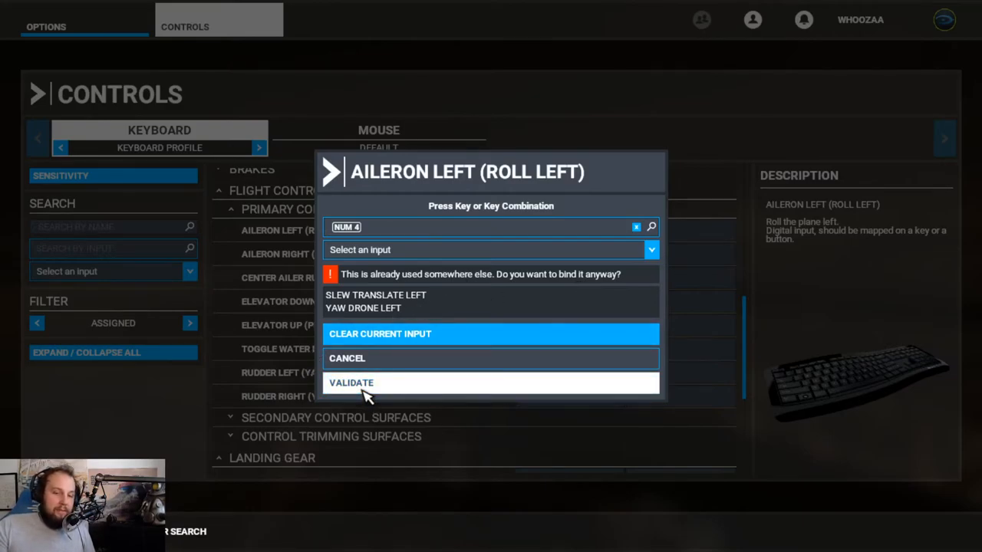
mouse_move(359, 367)
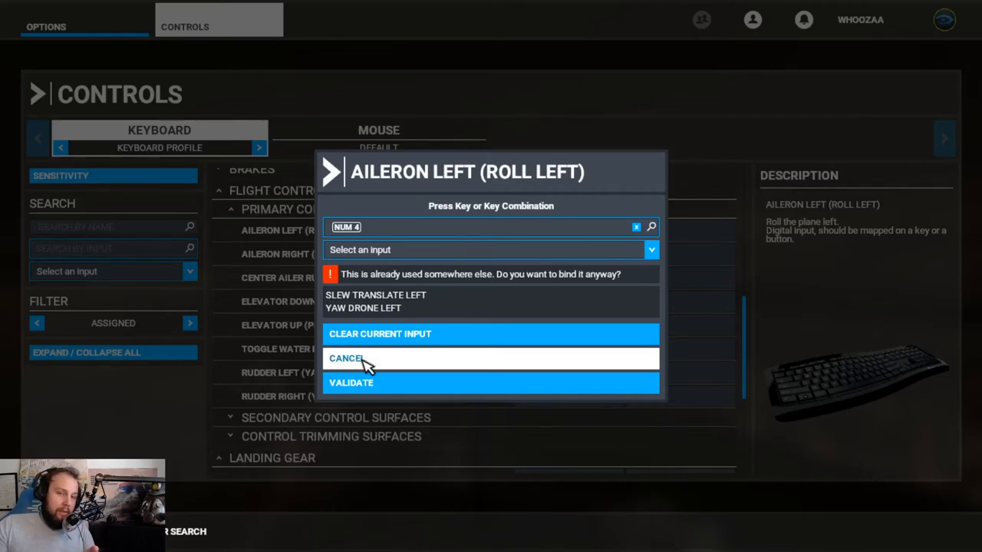
Cancel the Aileron Left rebind, keeping NUM 4 despite the slew and drone conflicts.
left_click(350, 358)
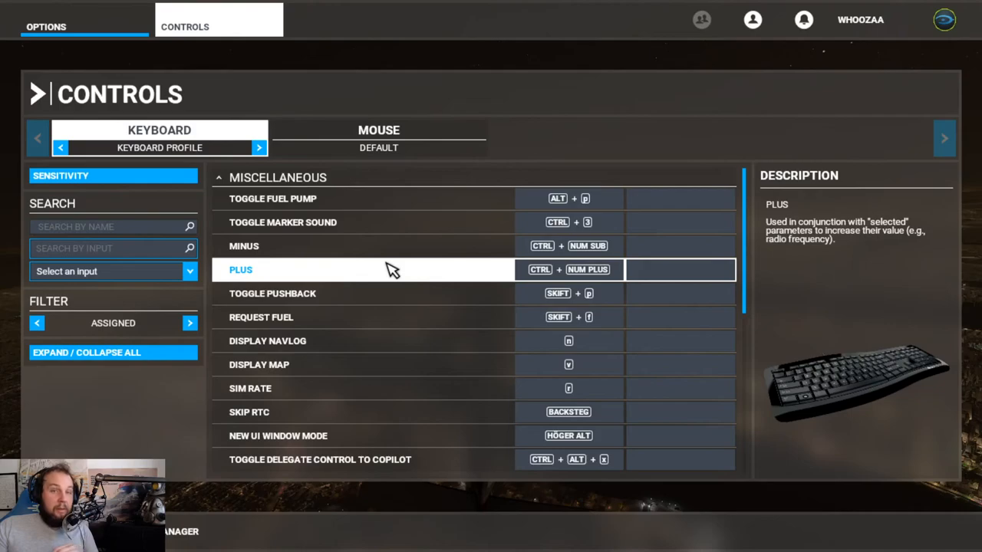
mouse_move(385, 276)
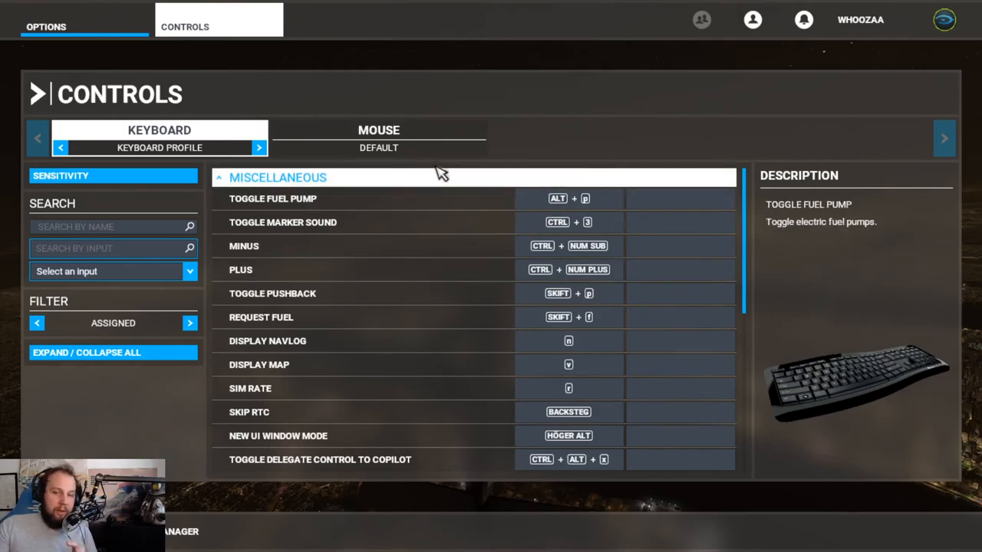
left_click(378, 138)
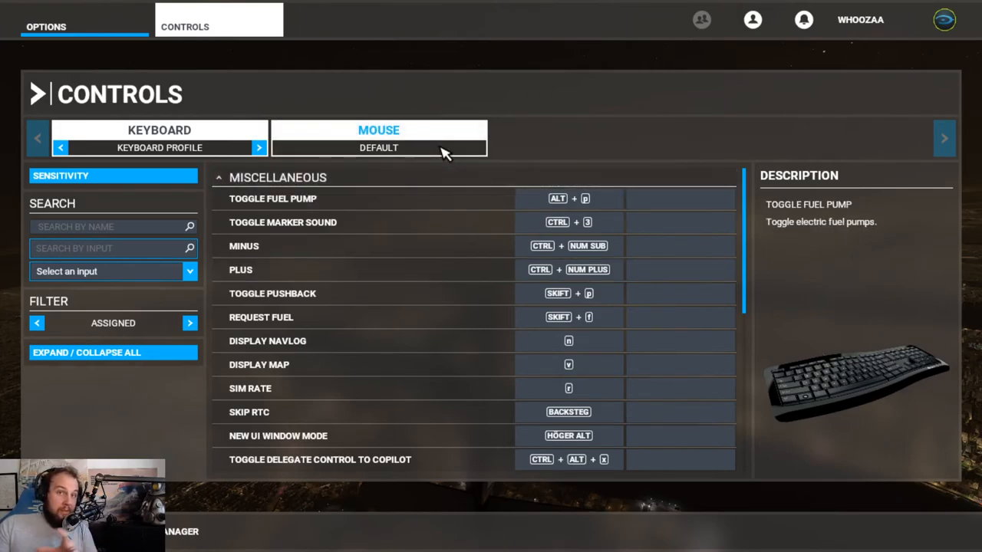
mouse_move(455, 143)
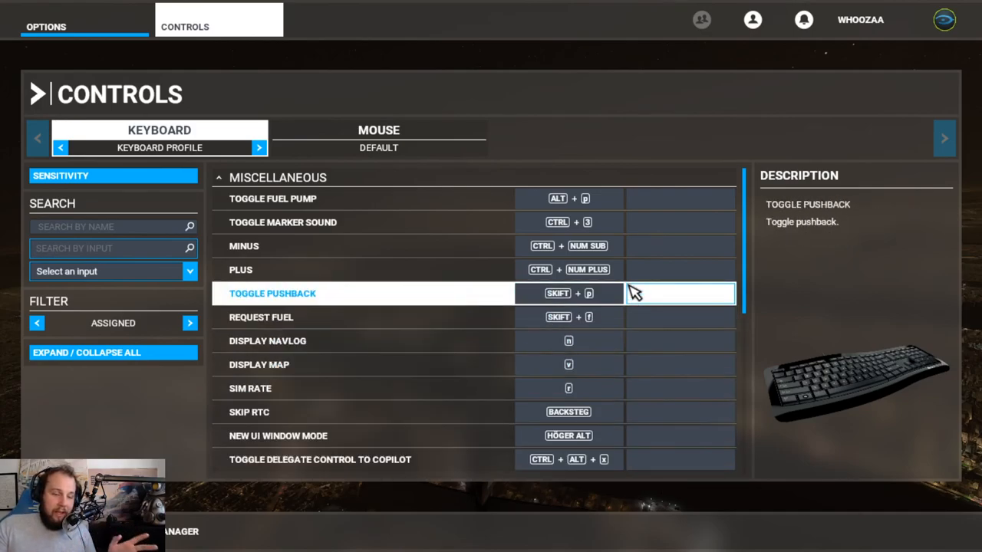
left_click(240, 269)
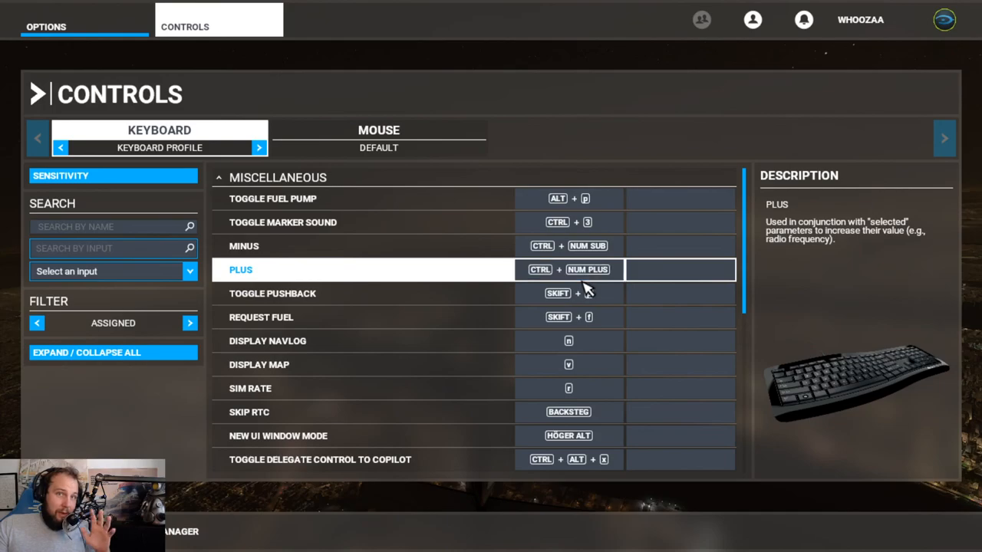
left_click(556, 269)
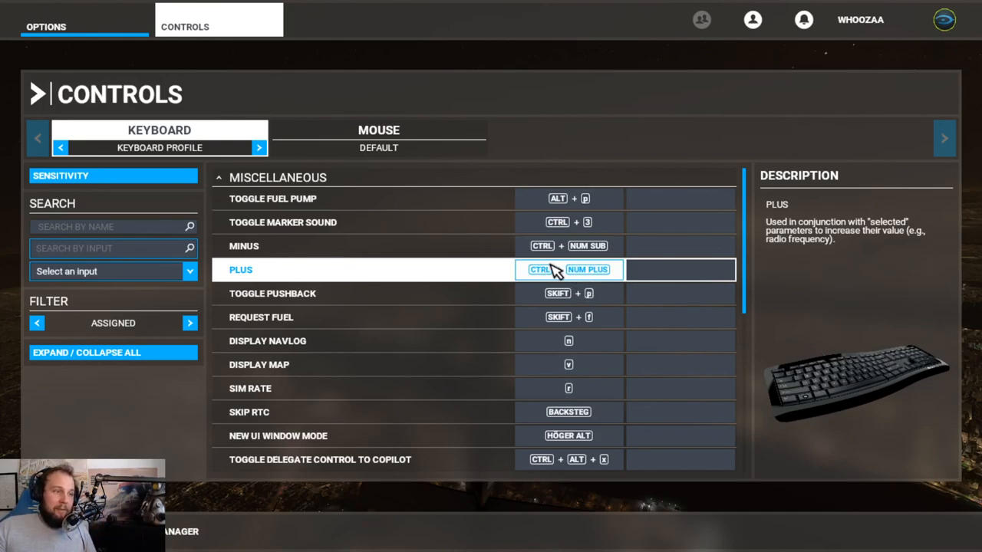
left_click(680, 222)
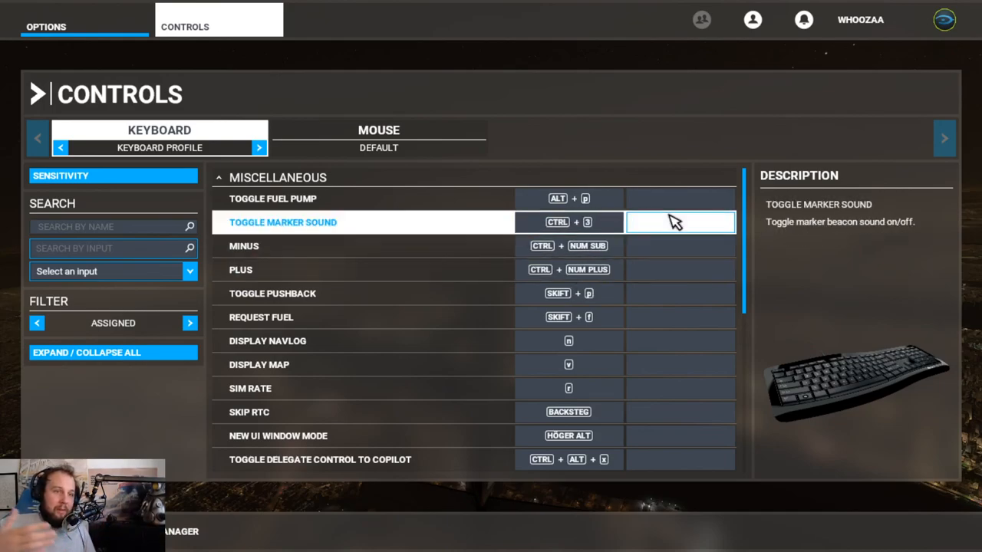